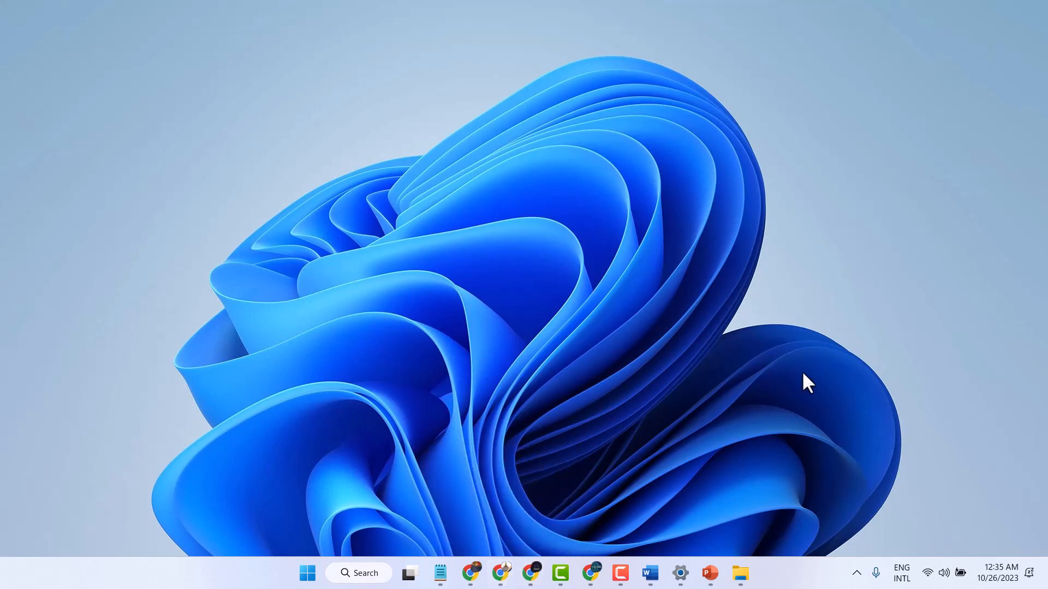
{"action": "mouse_move", "coordinate": [532, 538]}
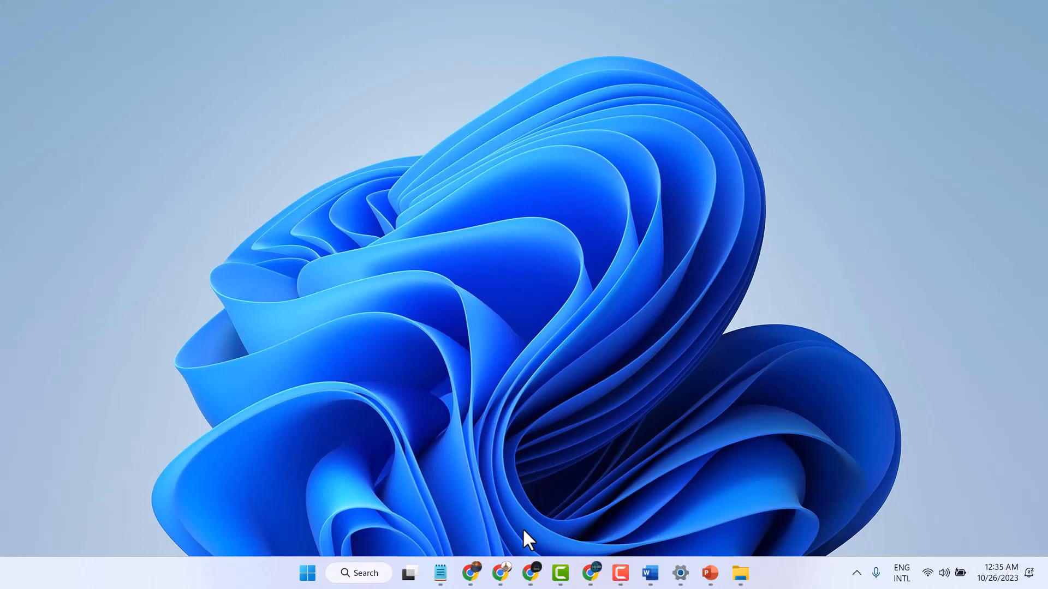
{"action": "mouse_move", "coordinate": [451, 548]}
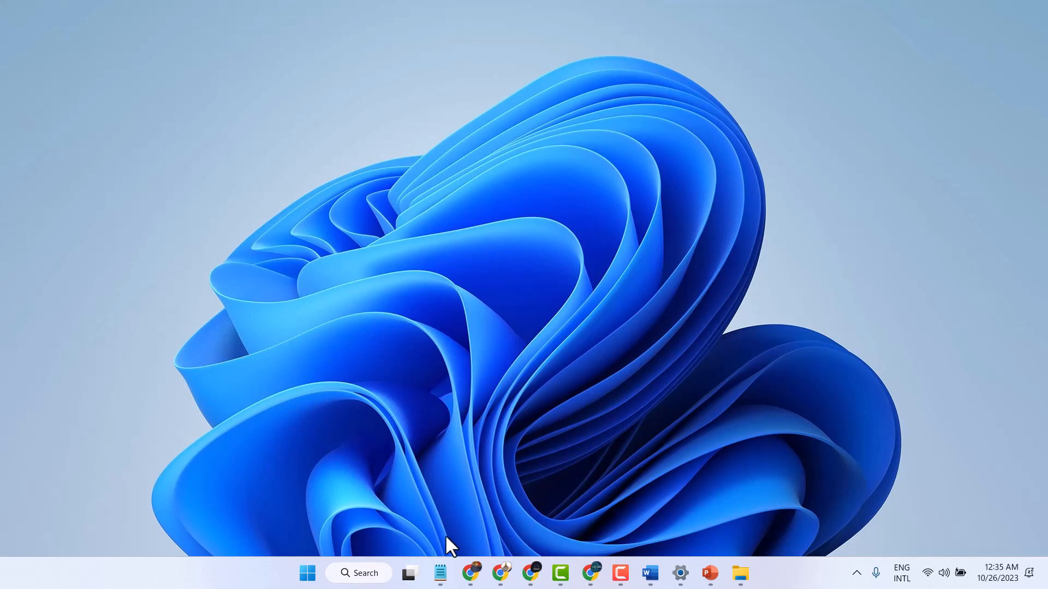
{"action": "mouse_move", "coordinate": [588, 573]}
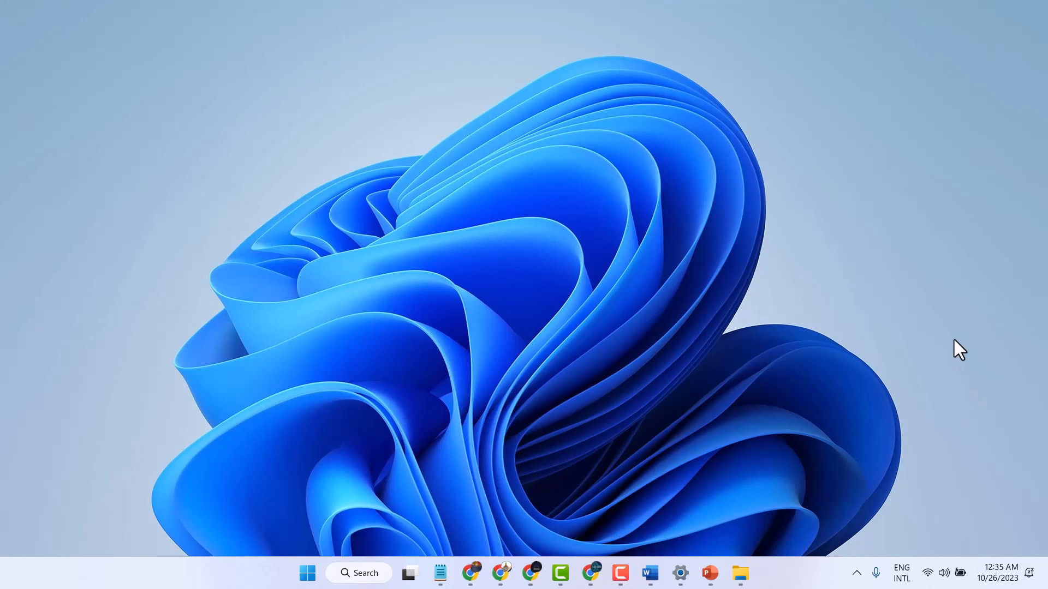
{"action": "mouse_move", "coordinate": [775, 577]}
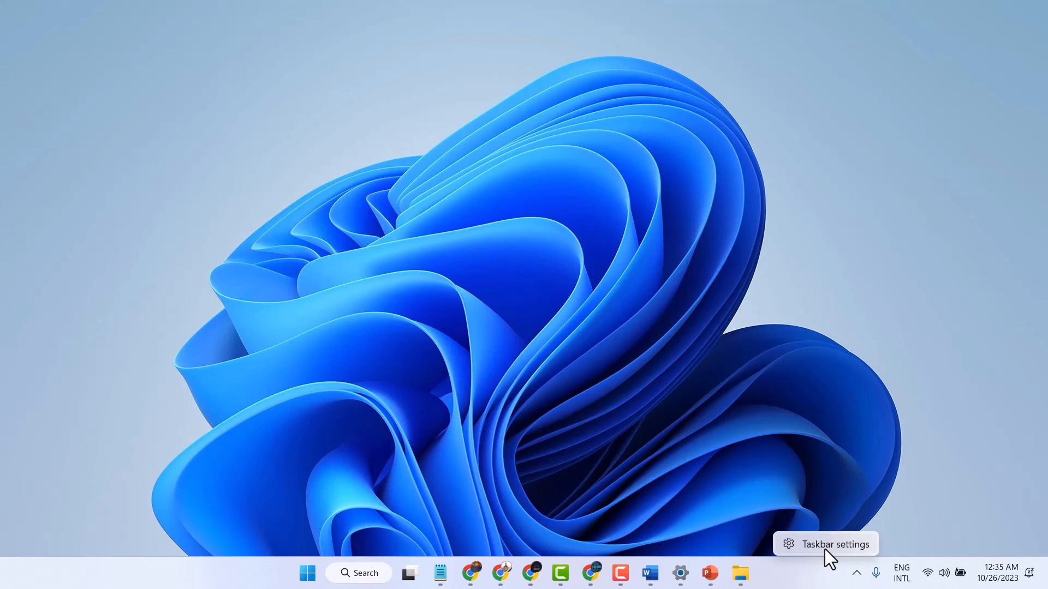
Step: Go to the Personalization > Taskbar page from the taskbar's context menu
{"action": "left_click", "coordinate": [834, 544]}
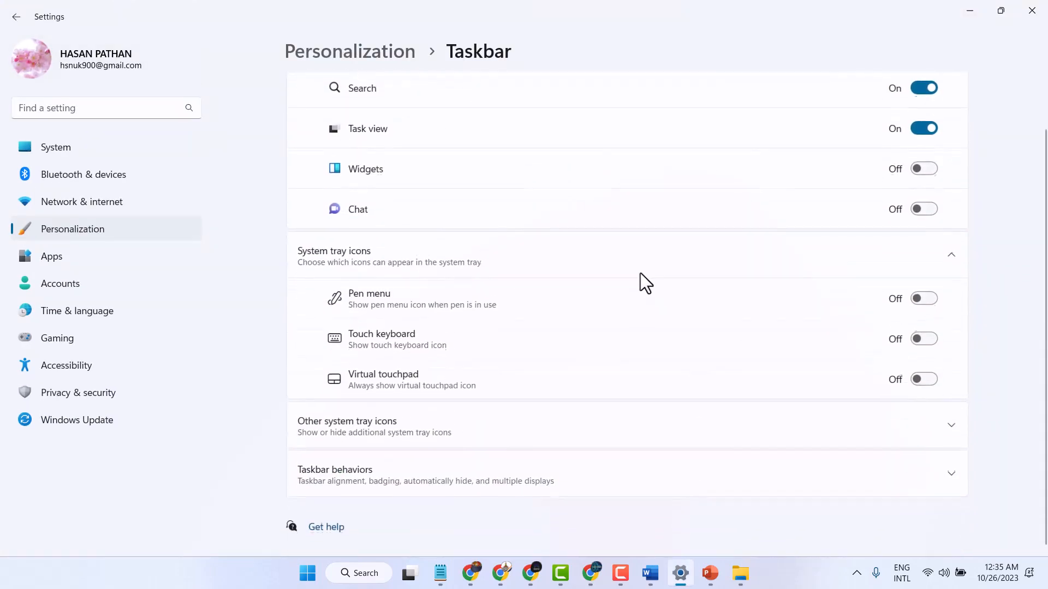
{"action": "mouse_move", "coordinate": [350, 480]}
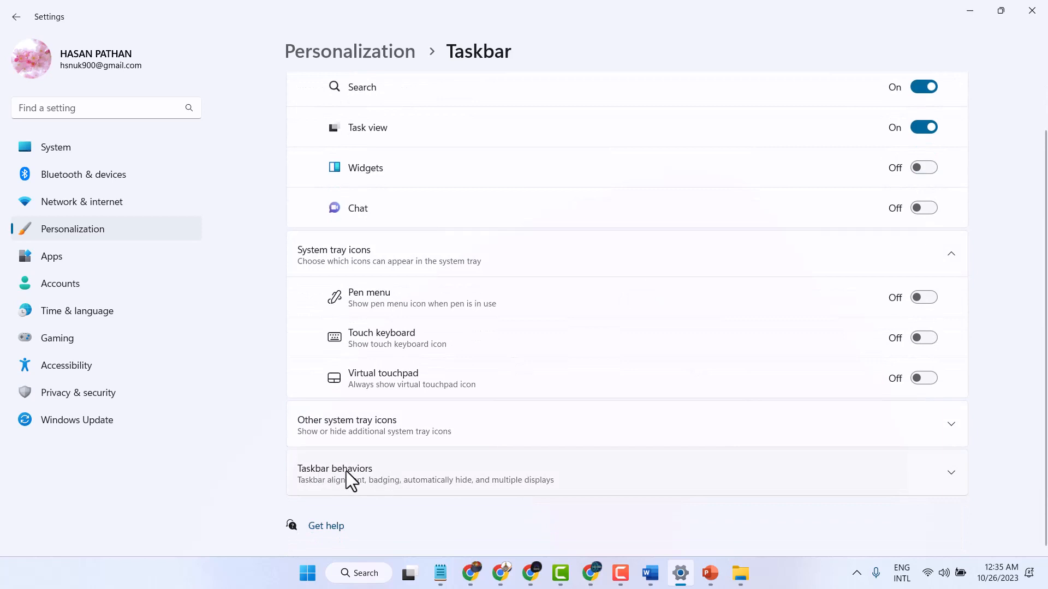
{"action": "mouse_move", "coordinate": [367, 481]}
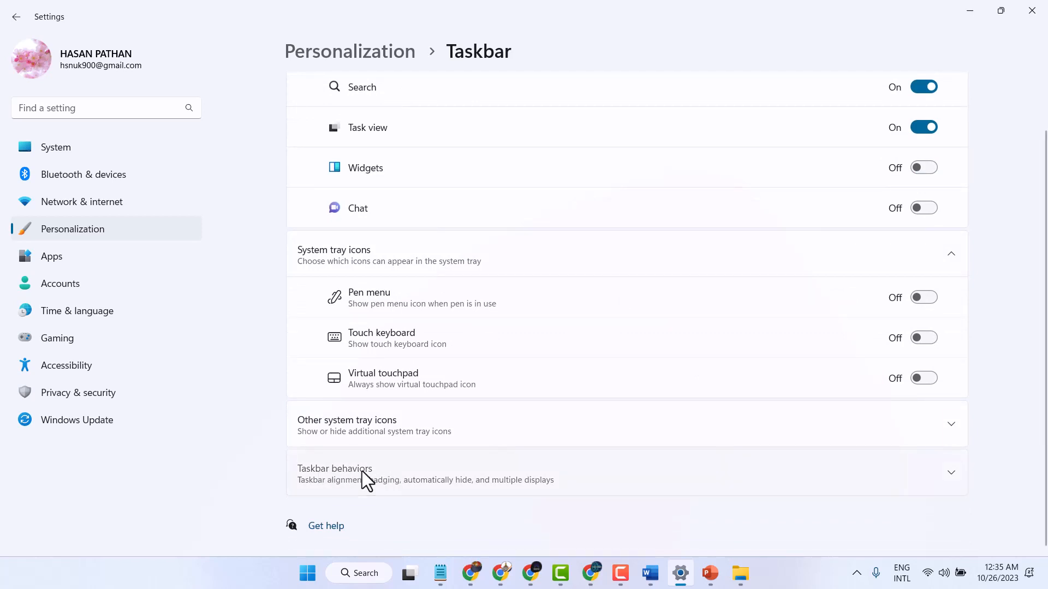
Step: Expand Taskbar behaviors and bring its full option list into view
{"action": "left_click", "coordinate": [335, 474]}
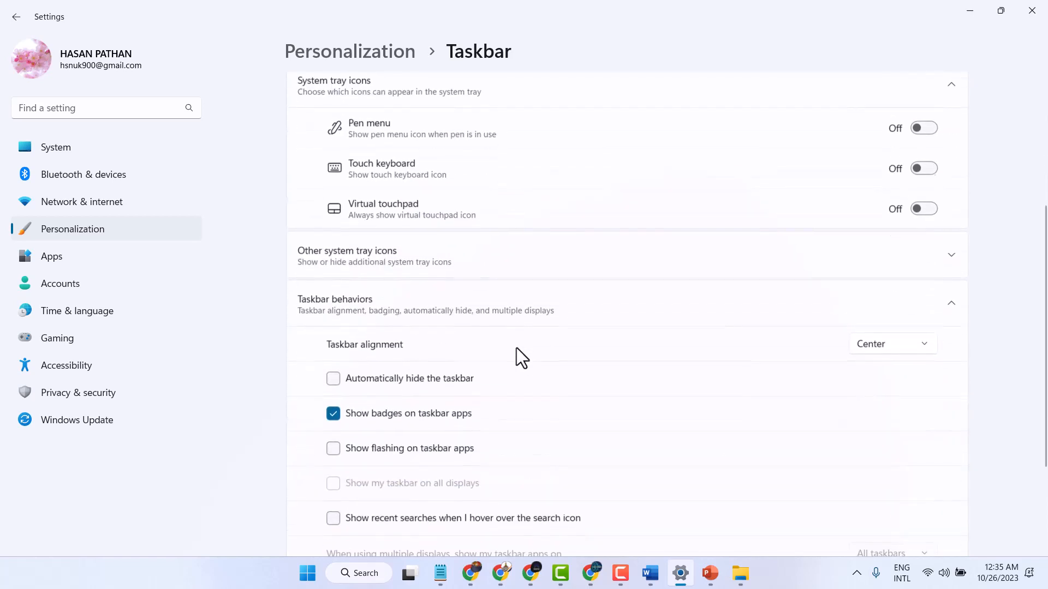
{"action": "scroll", "scroll_direction": "down", "scroll_amount": 3}
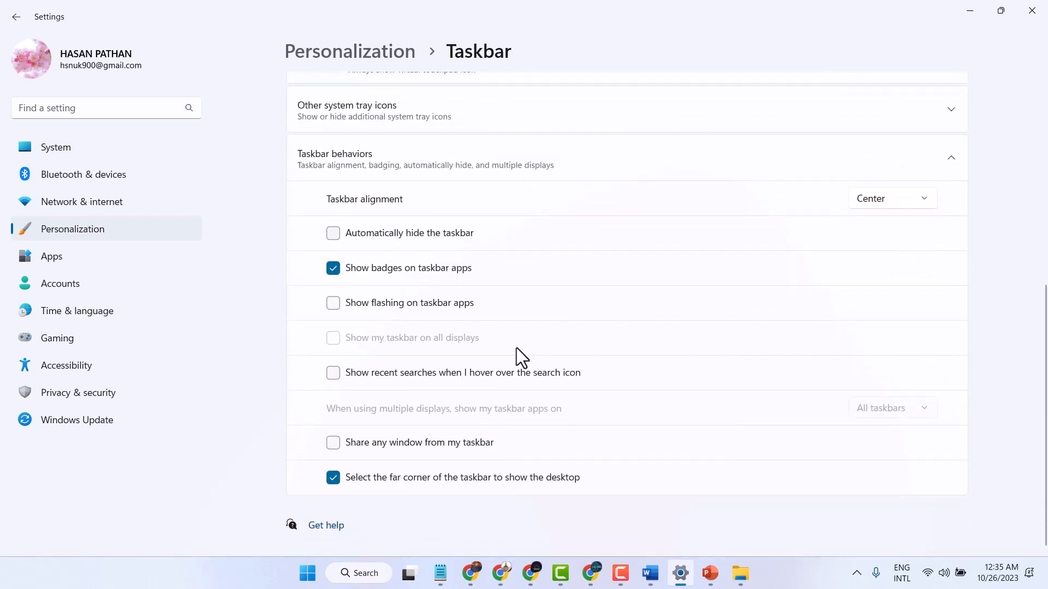
{"action": "mouse_move", "coordinate": [317, 239]}
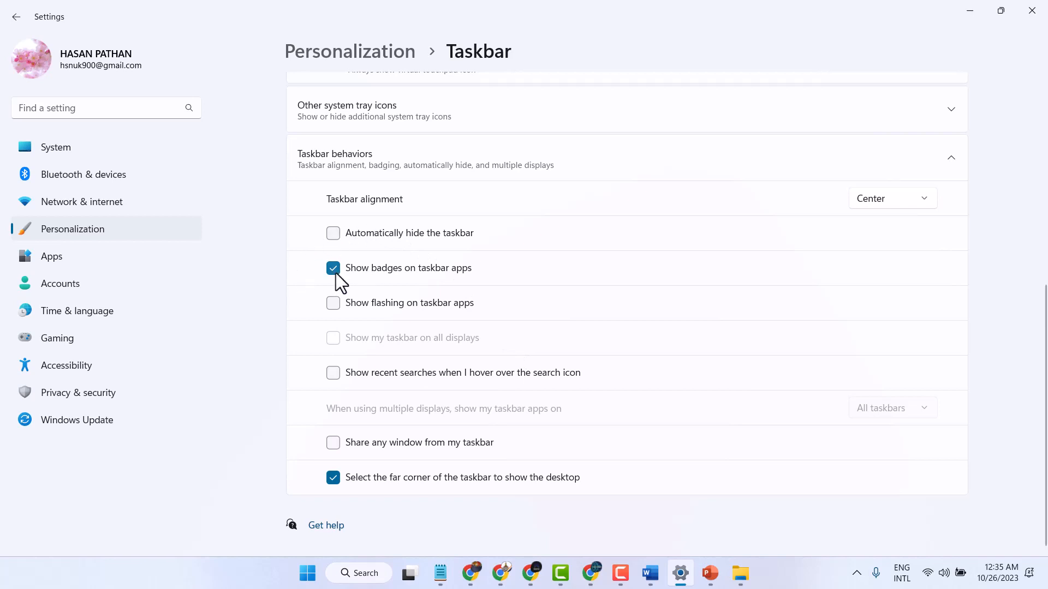
{"action": "mouse_move", "coordinate": [344, 277]}
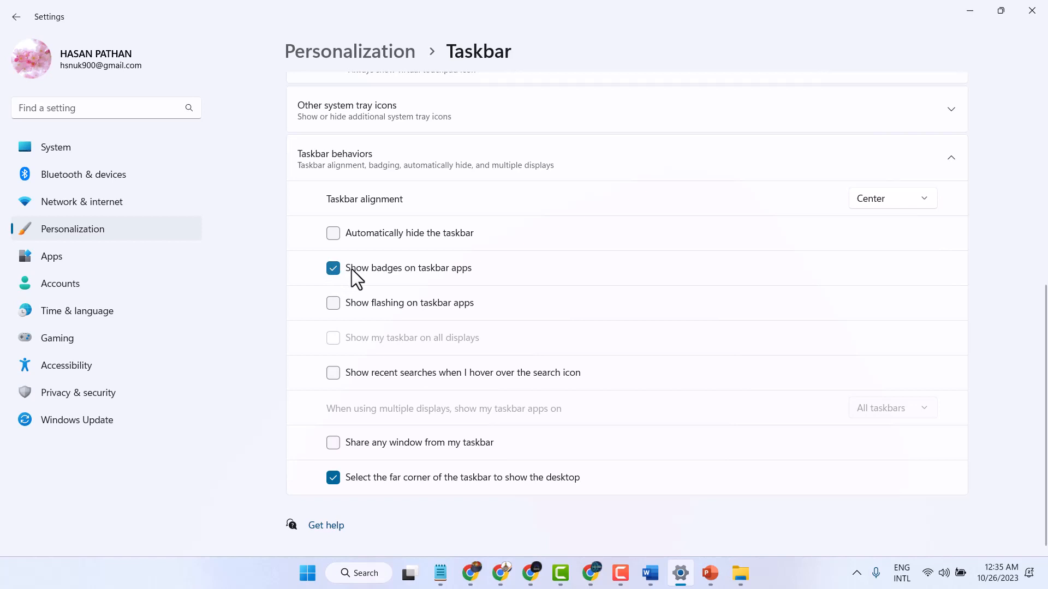
{"action": "mouse_move", "coordinate": [330, 280]}
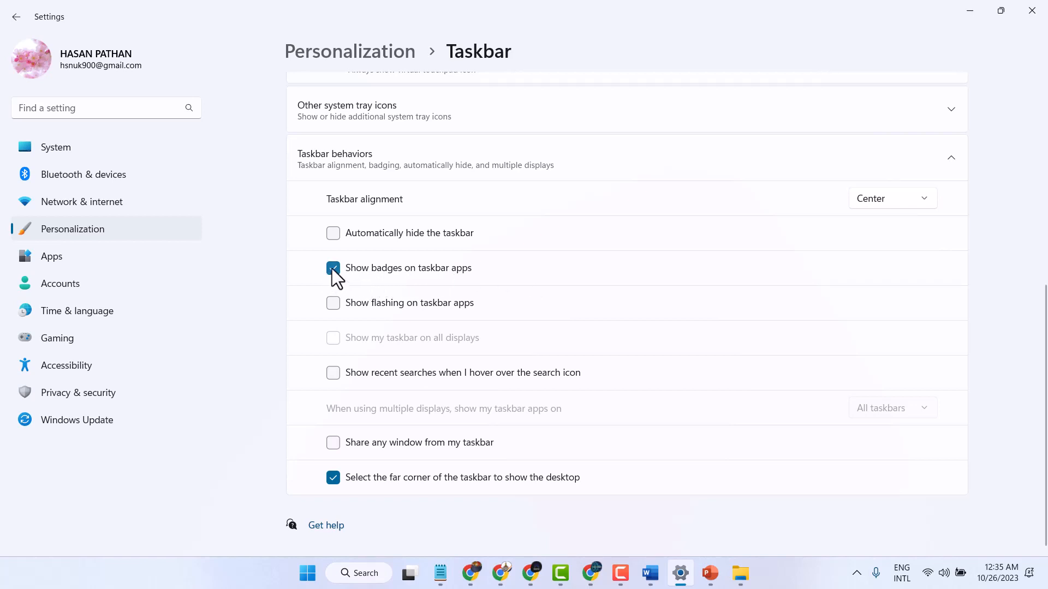
Step: Turn off Show badges on taskbar apps, and toggle flashing on taskbar apps on then back off
{"action": "left_click", "coordinate": [333, 268]}
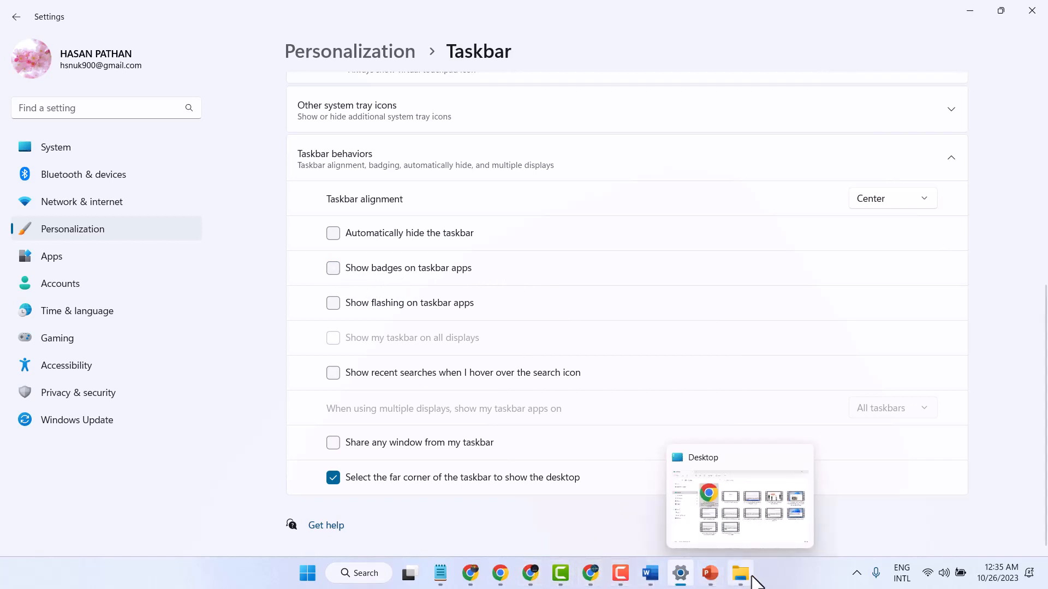
{"action": "mouse_move", "coordinate": [472, 573]}
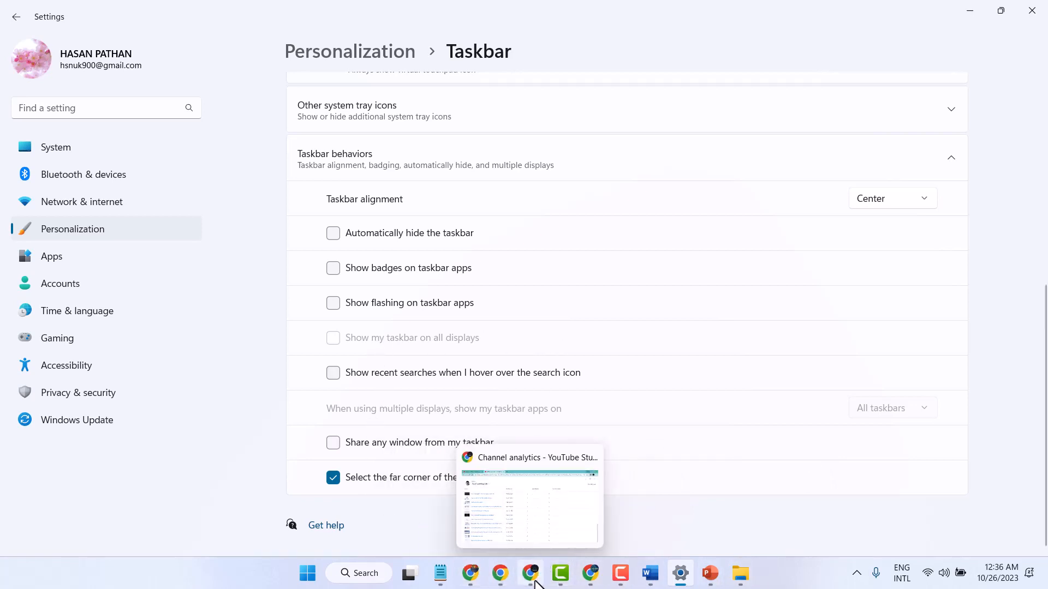
{"action": "mouse_move", "coordinate": [650, 408]}
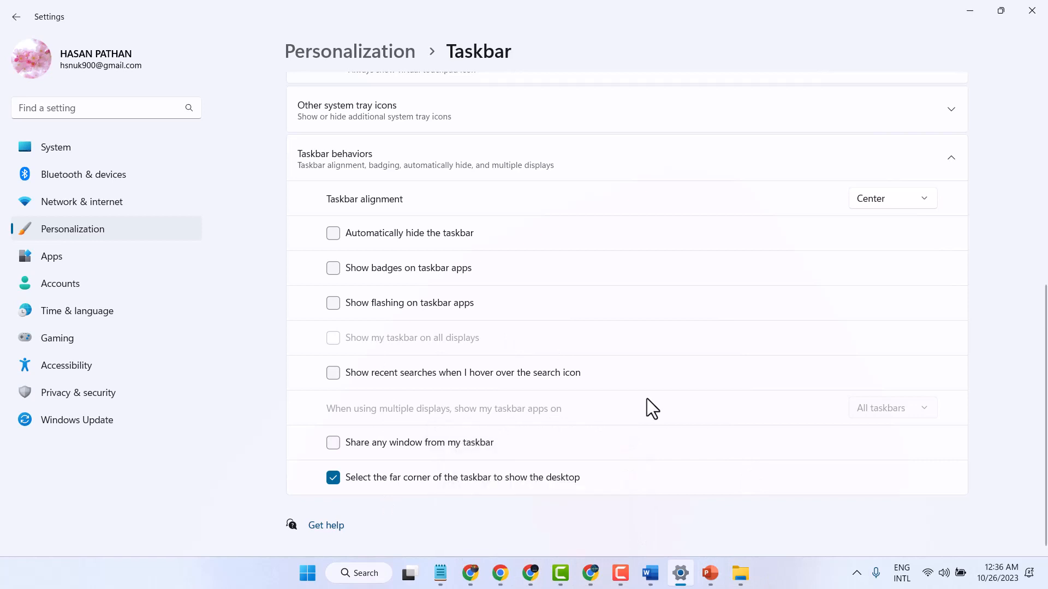
{"action": "mouse_move", "coordinate": [588, 573]}
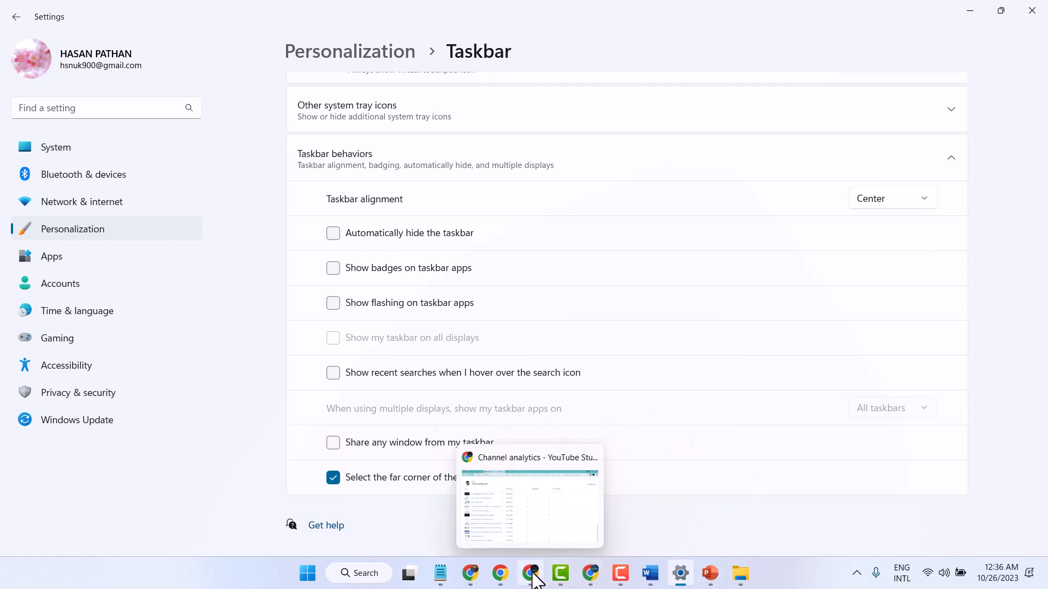
{"action": "mouse_move", "coordinate": [397, 314]}
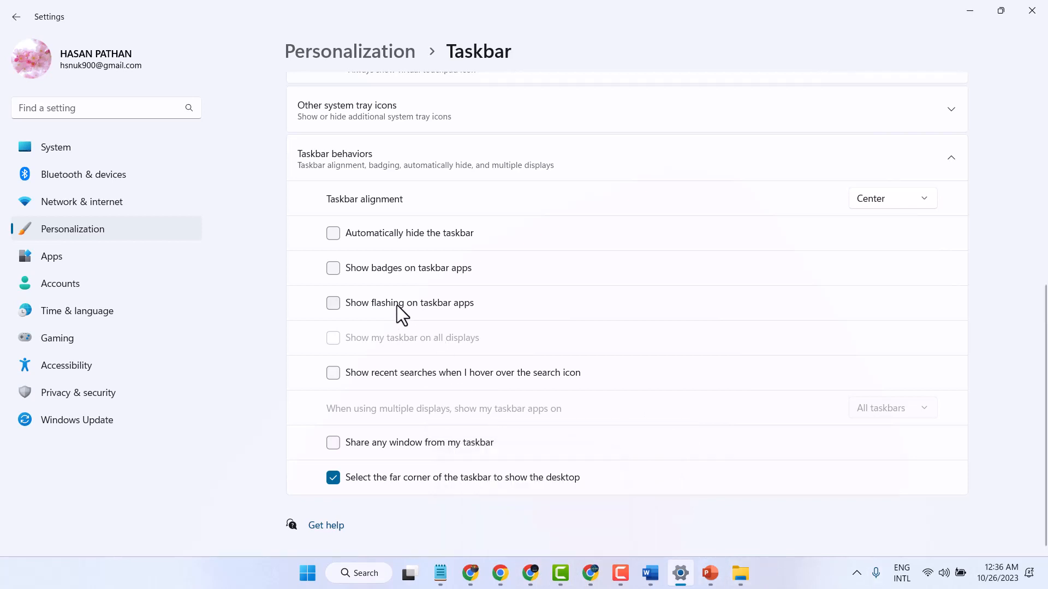
{"action": "left_click", "coordinate": [333, 302]}
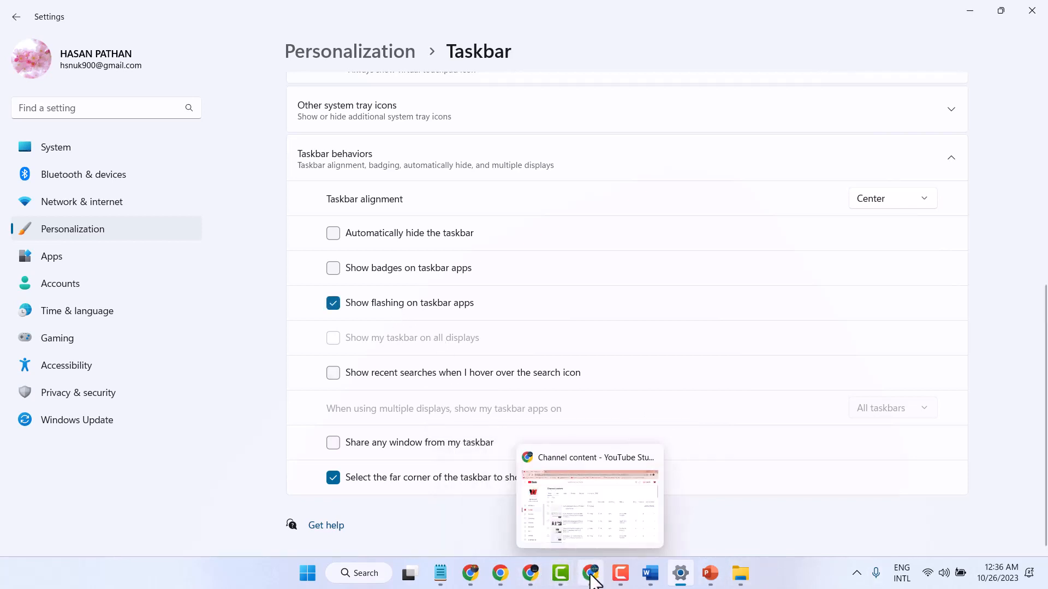
{"action": "mouse_move", "coordinate": [560, 573]}
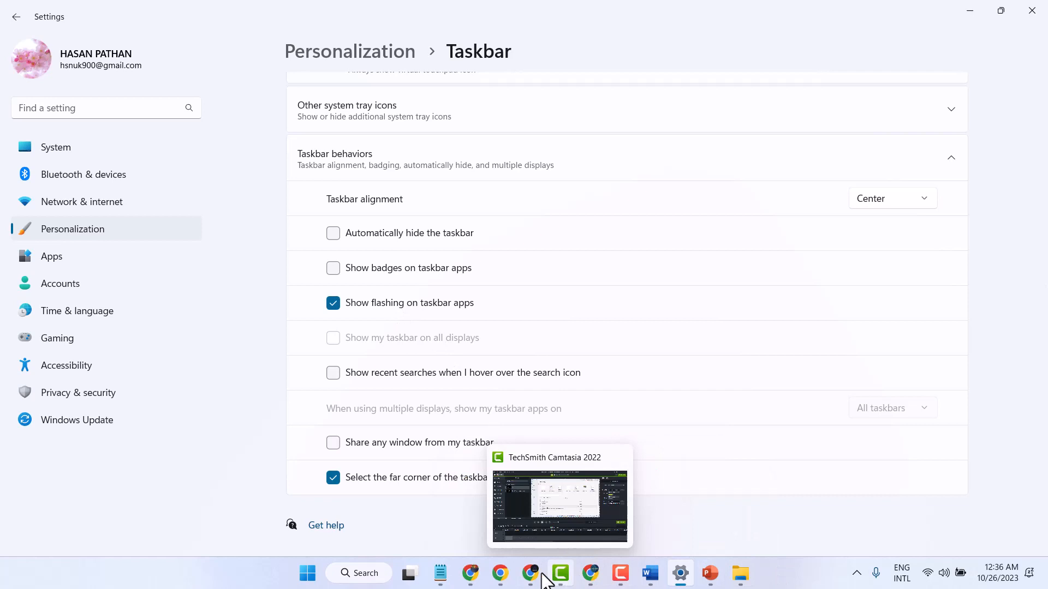
{"action": "left_click", "coordinate": [333, 303]}
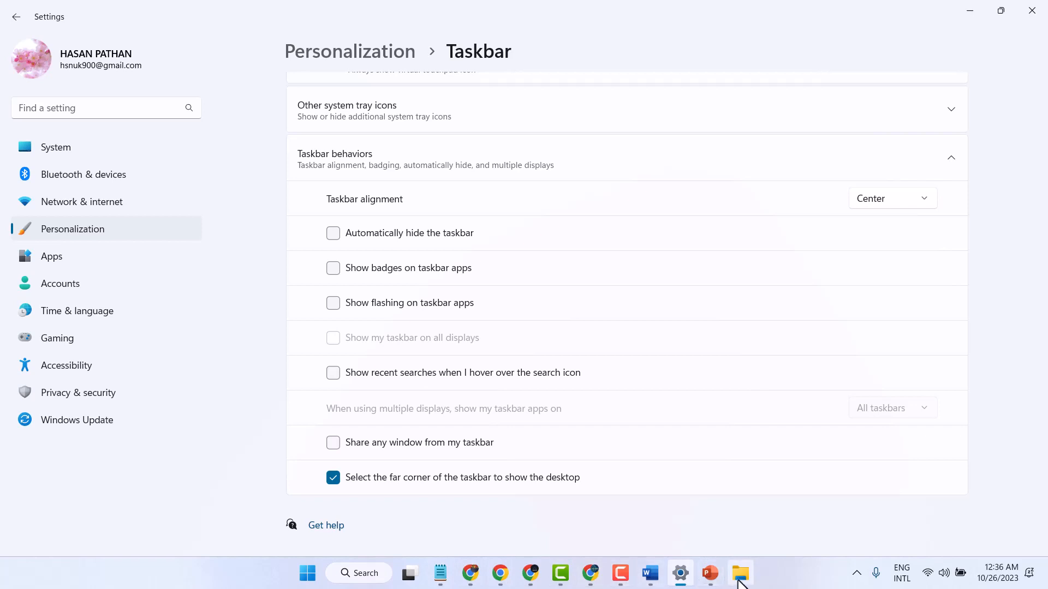
{"action": "mouse_move", "coordinate": [500, 573]}
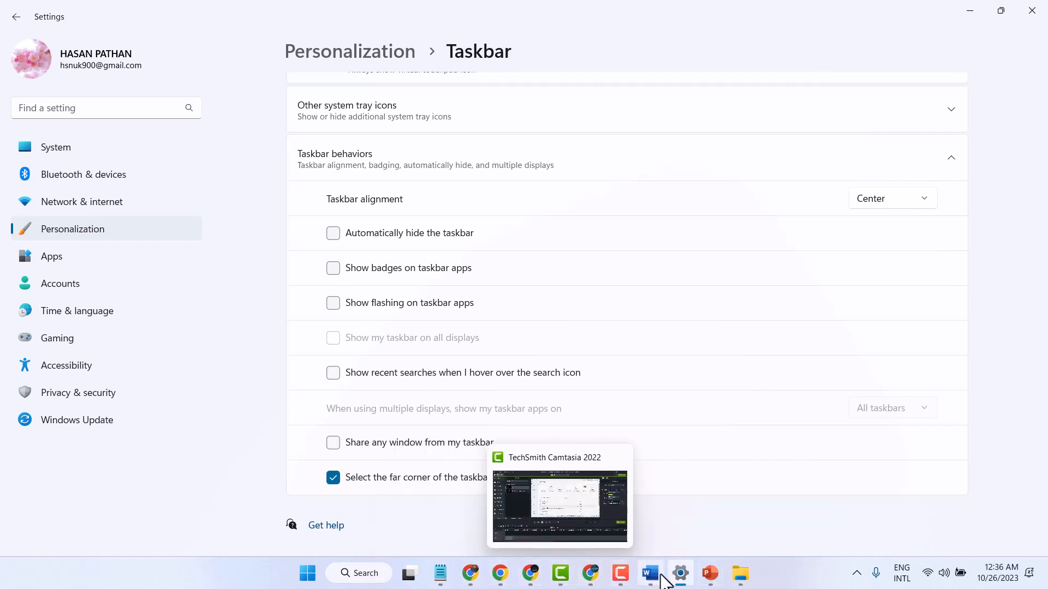
{"action": "mouse_move", "coordinate": [423, 311]}
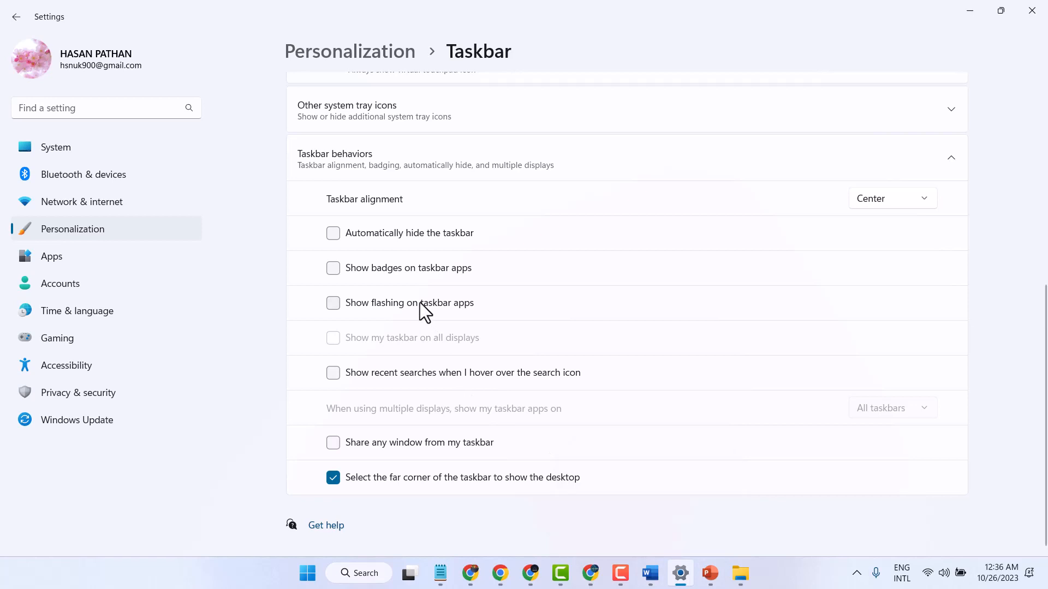
{"action": "mouse_move", "coordinate": [409, 288]}
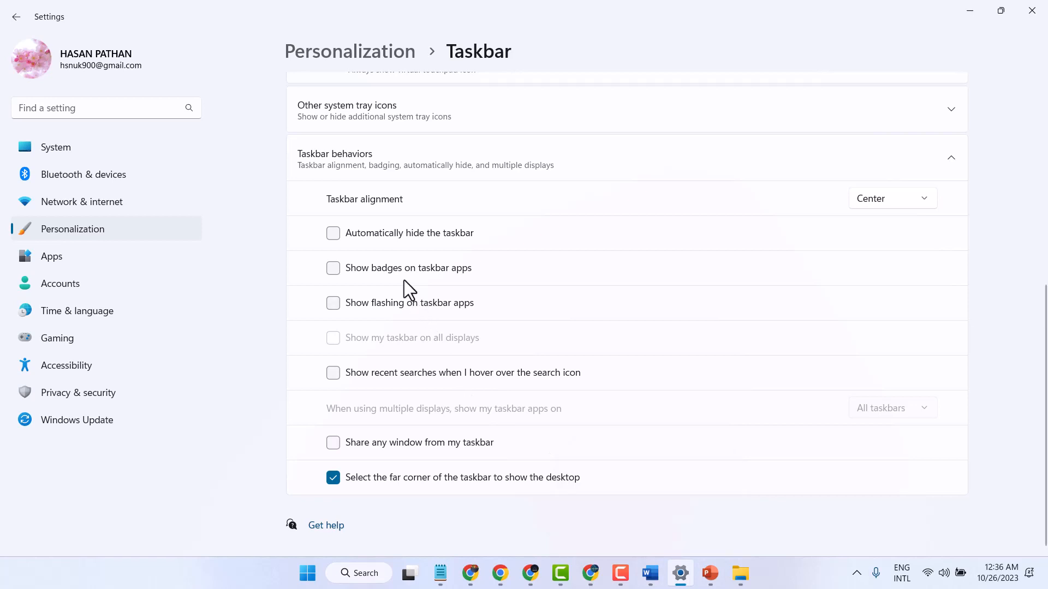
{"action": "mouse_move", "coordinate": [365, 276]}
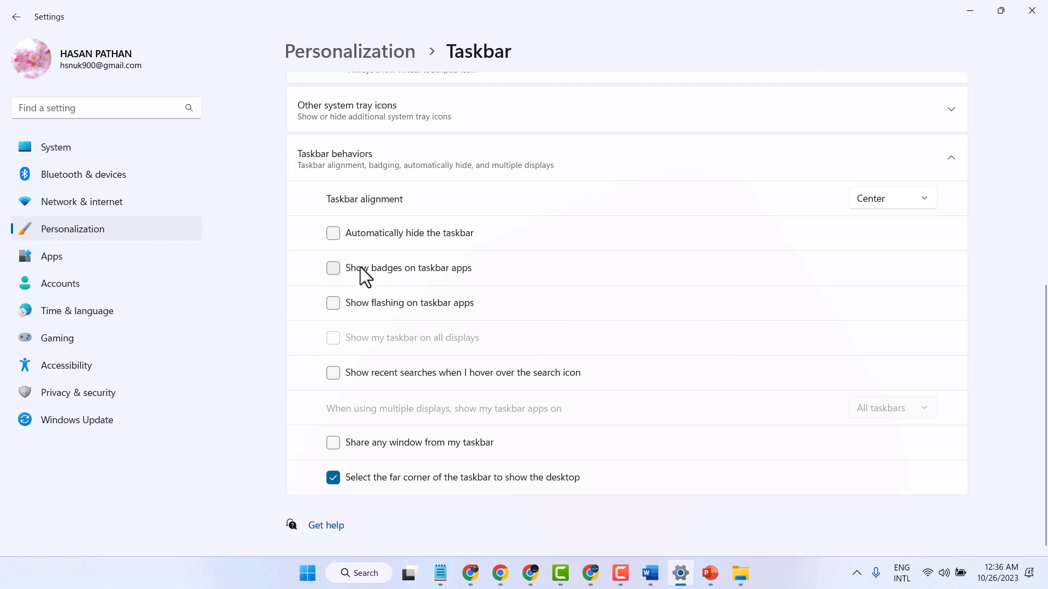
{"action": "left_click", "coordinate": [333, 269]}
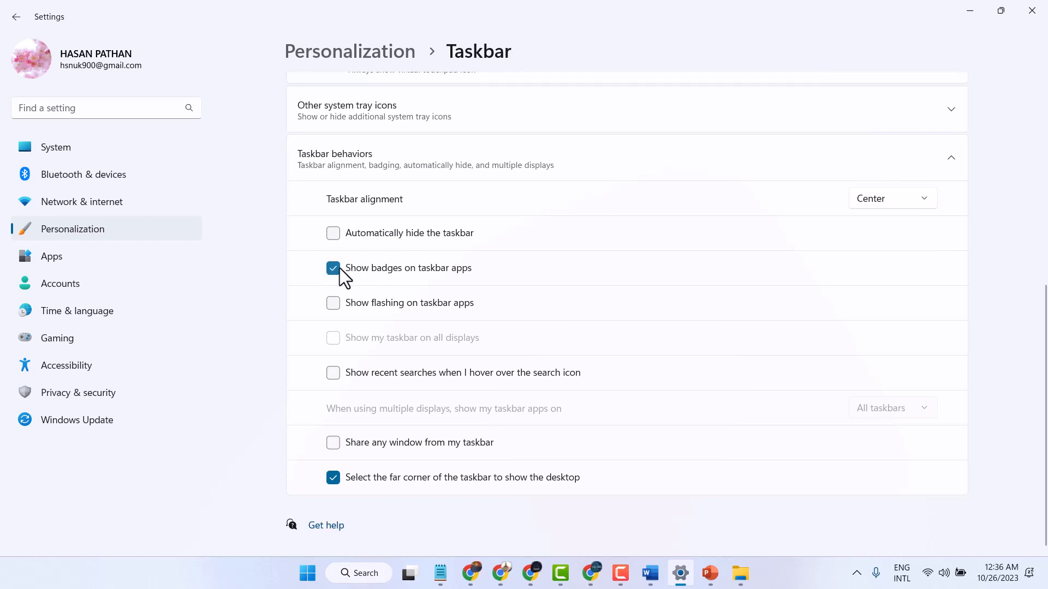
{"action": "mouse_move", "coordinate": [533, 573]}
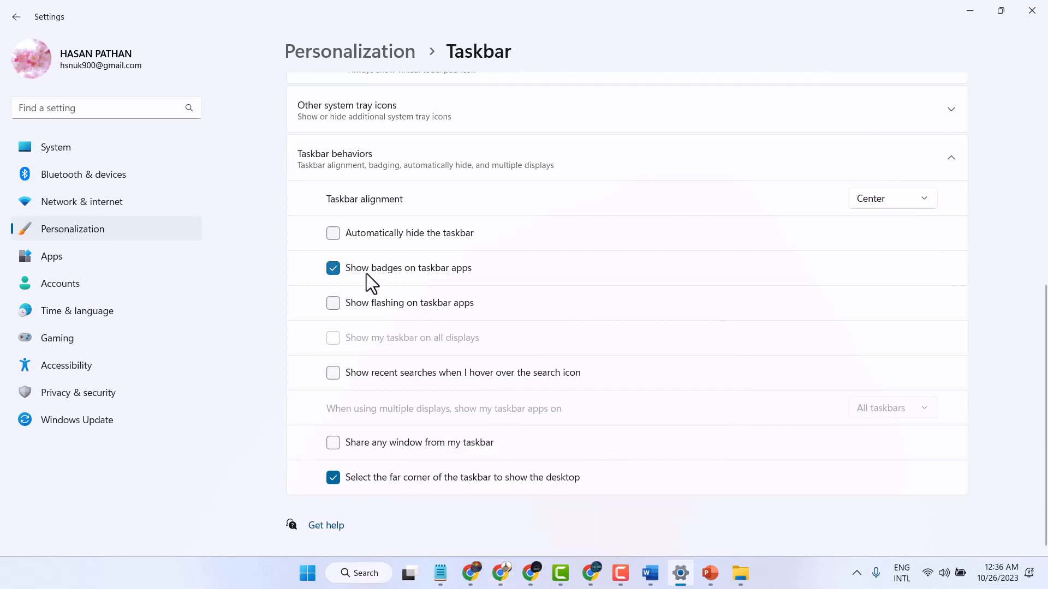
{"action": "left_click", "coordinate": [333, 269]}
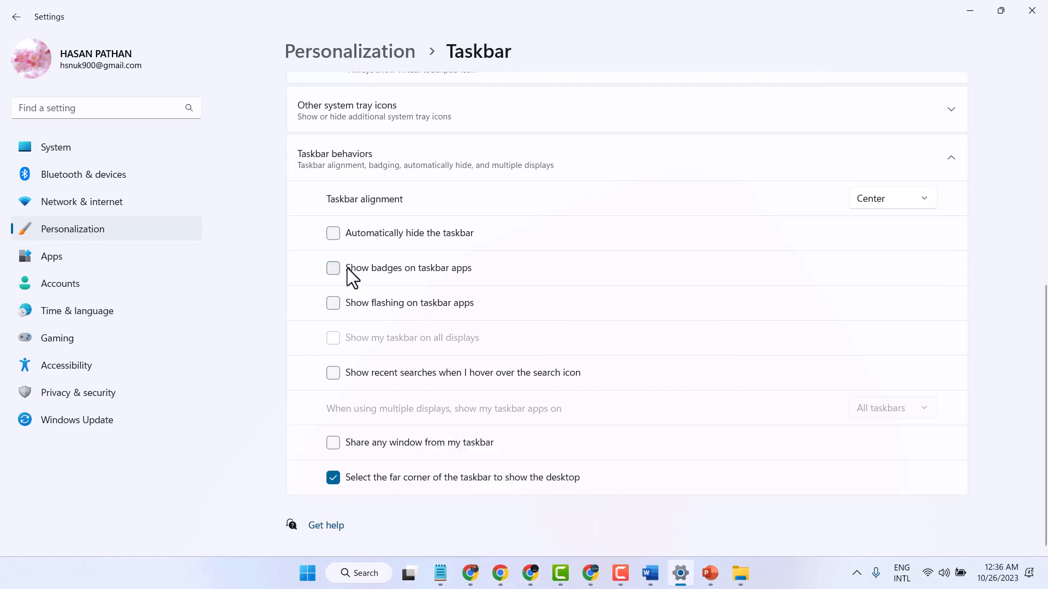
{"action": "mouse_move", "coordinate": [1035, 56]}
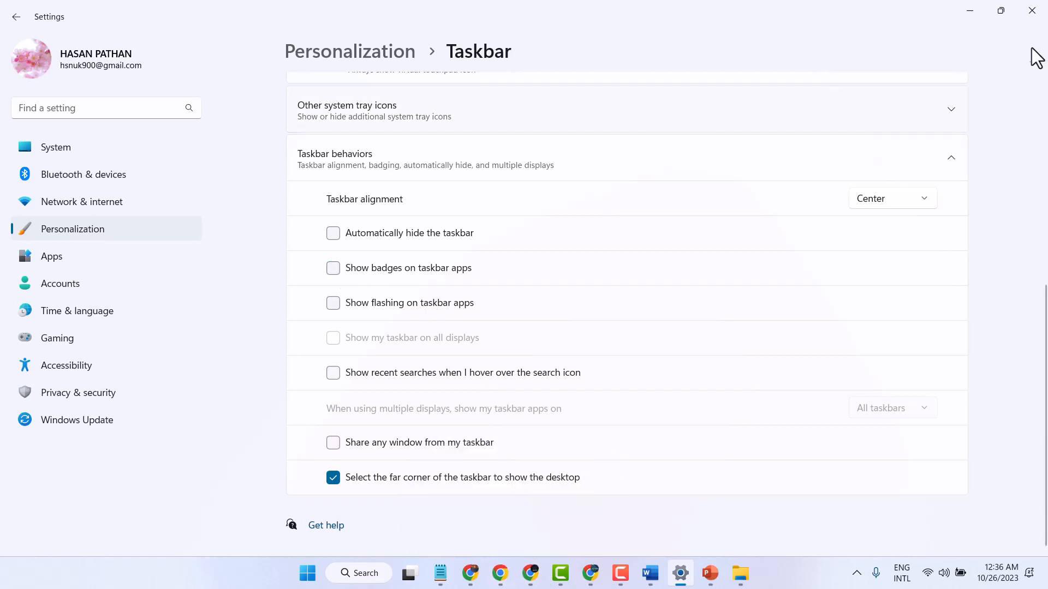